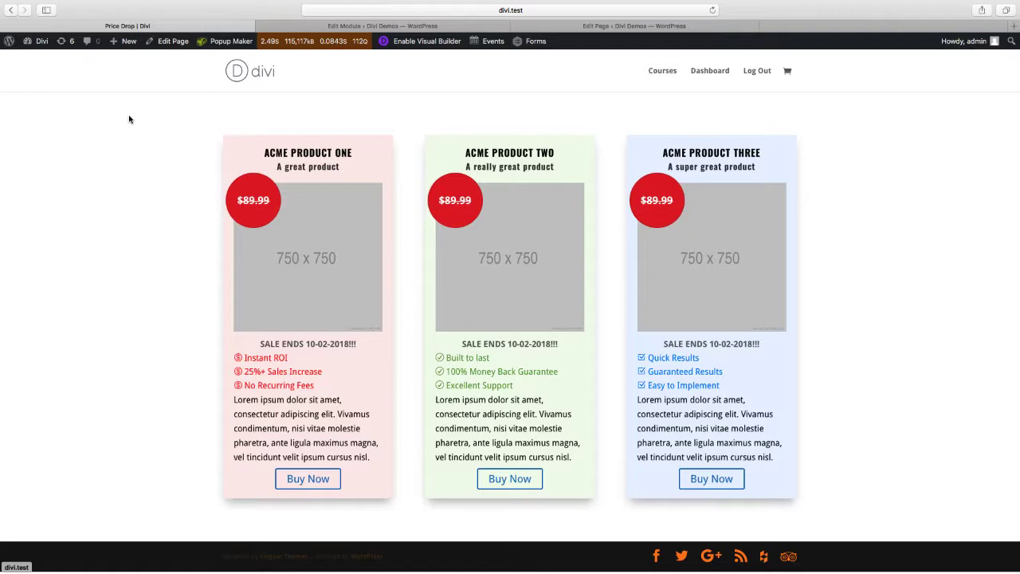
mouse_move(137, 134)
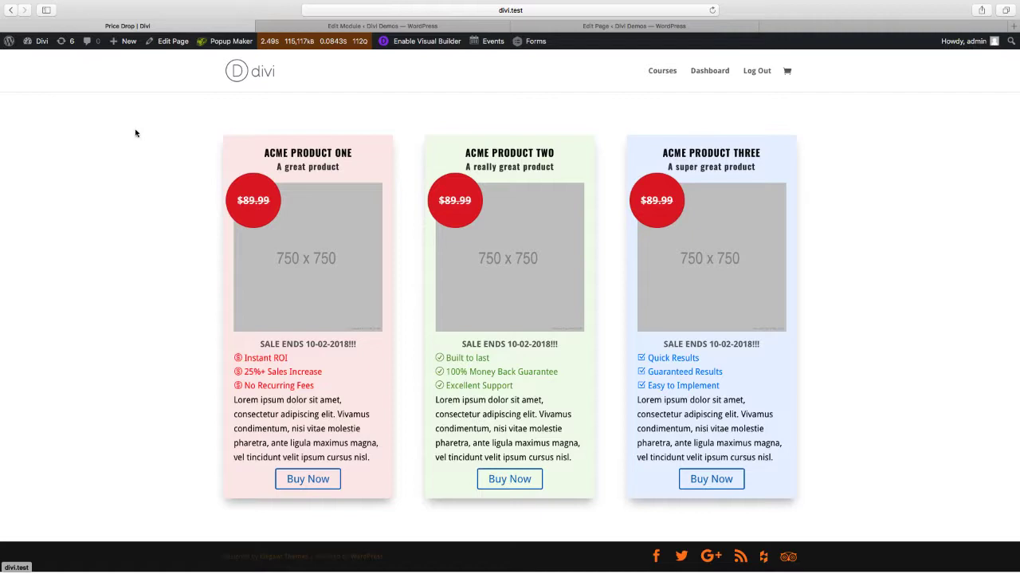
mouse_move(147, 233)
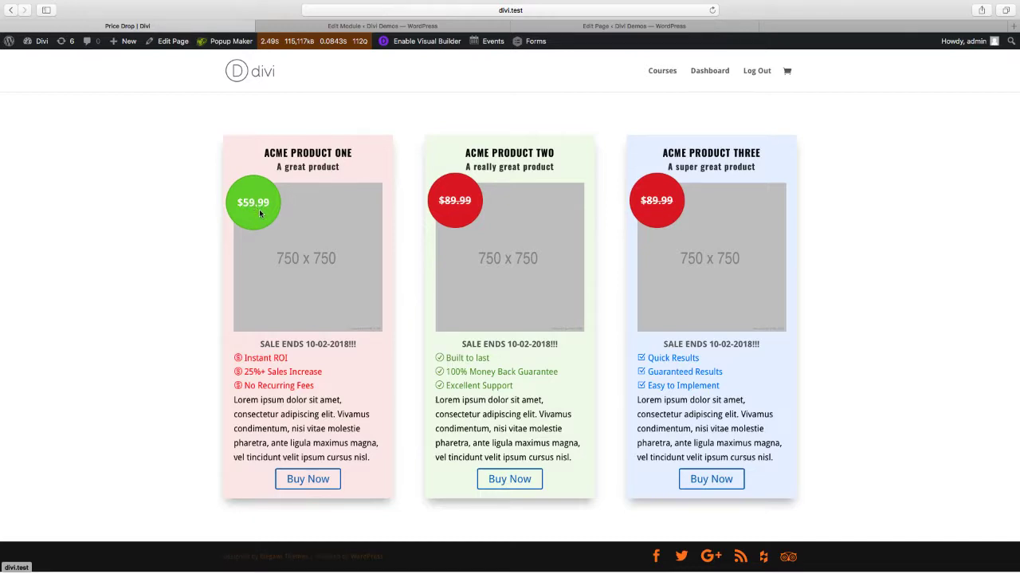
mouse_move(405, 96)
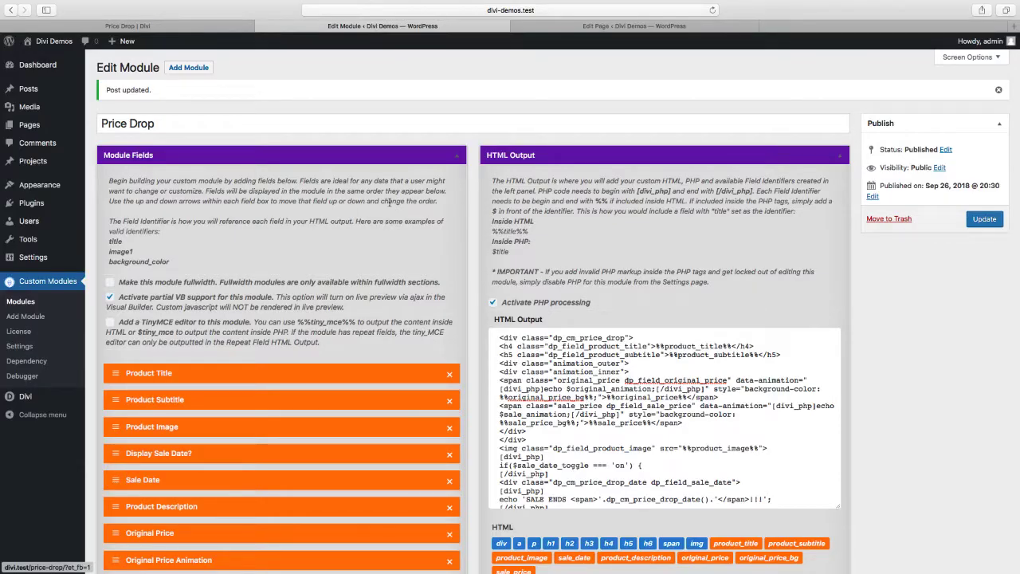
Add a field labelled Sale Price Background, identifier sale_price_bg, described 'Background color for sale price circle.'.
scroll(down, 3)
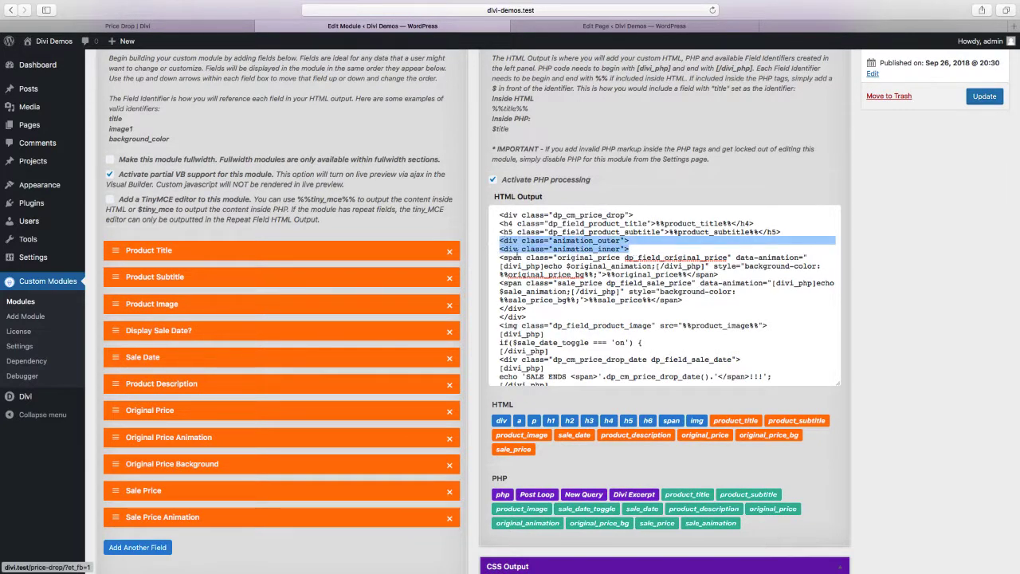
scroll(down, 3)
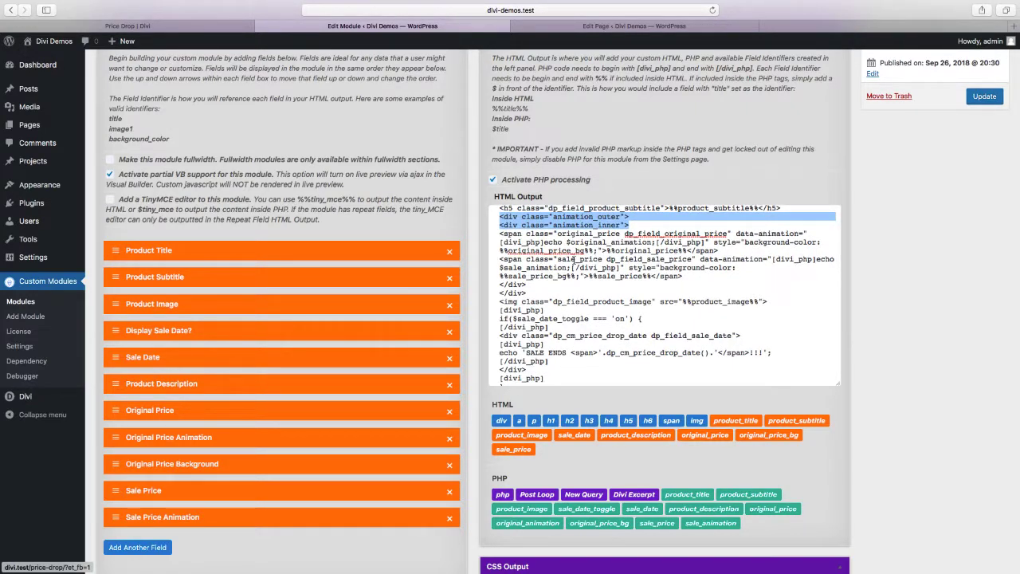
scroll(down, 3)
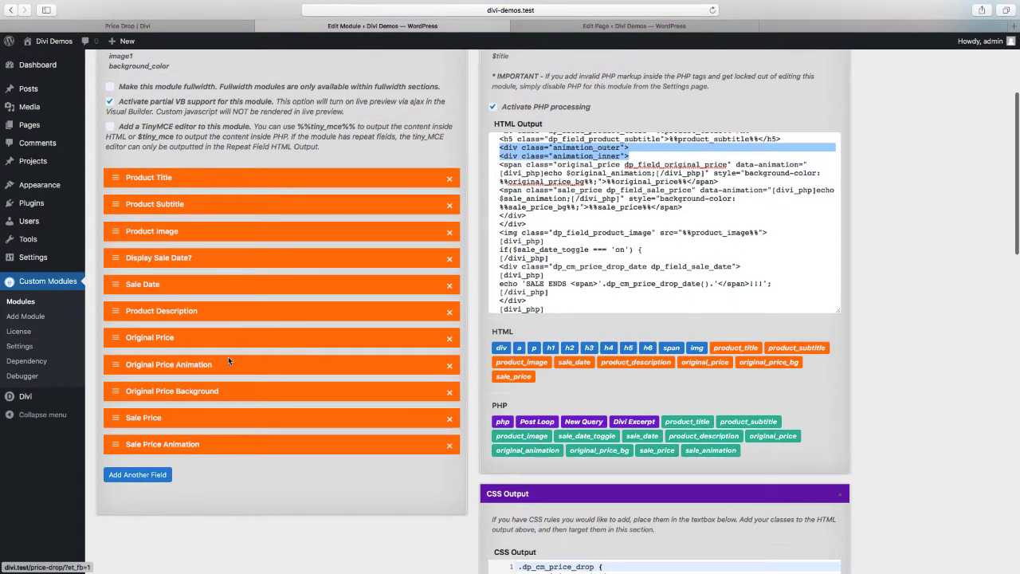
mouse_move(194, 365)
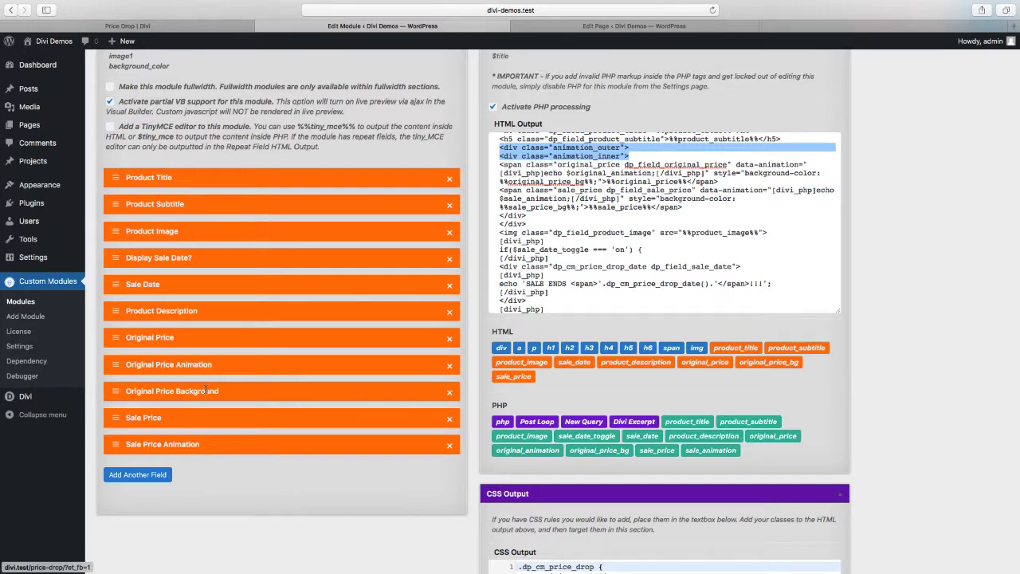
scroll(down, 3)
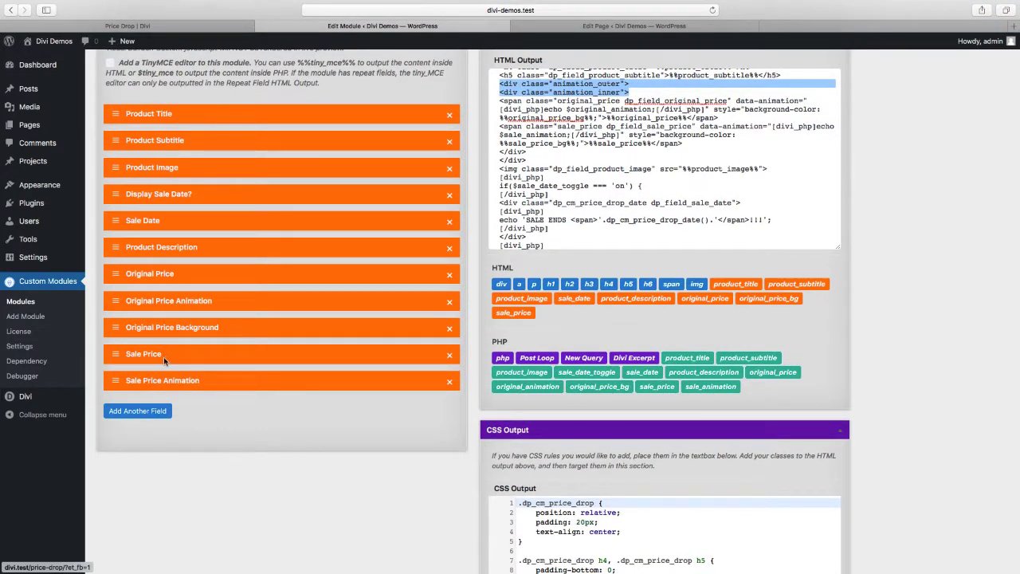
mouse_move(175, 357)
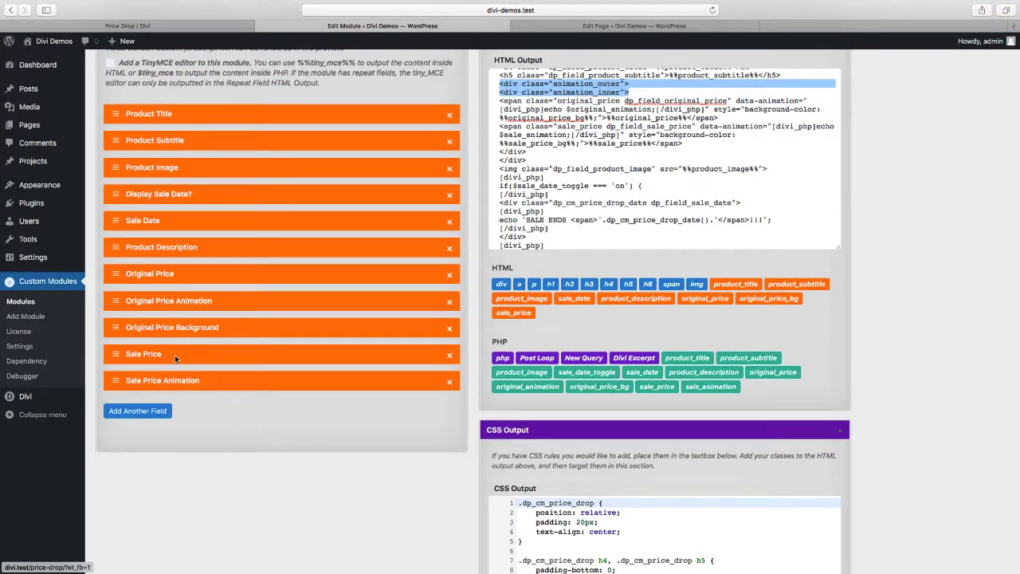
scroll(down, 3)
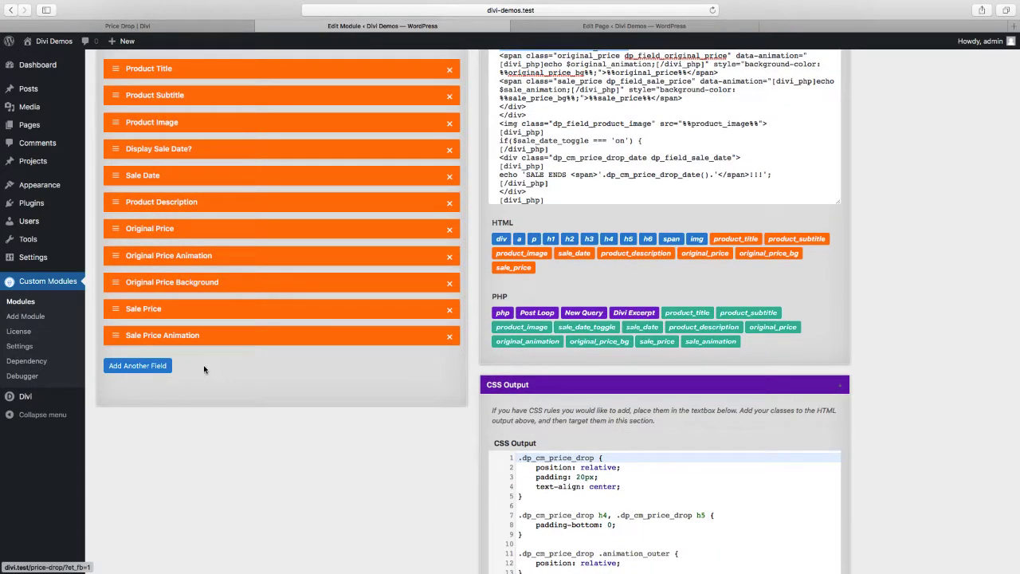
mouse_move(137, 365)
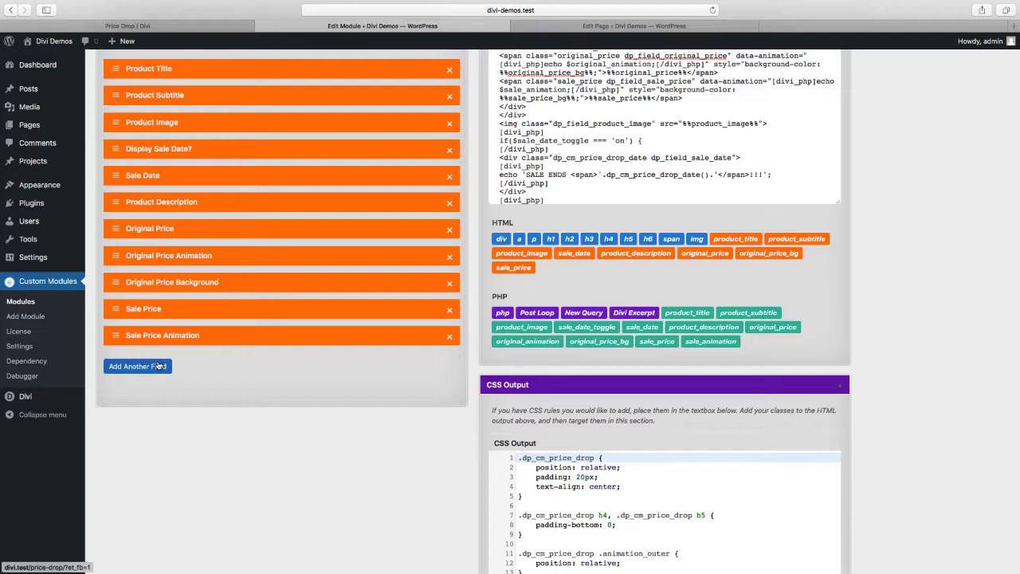
click(137, 365)
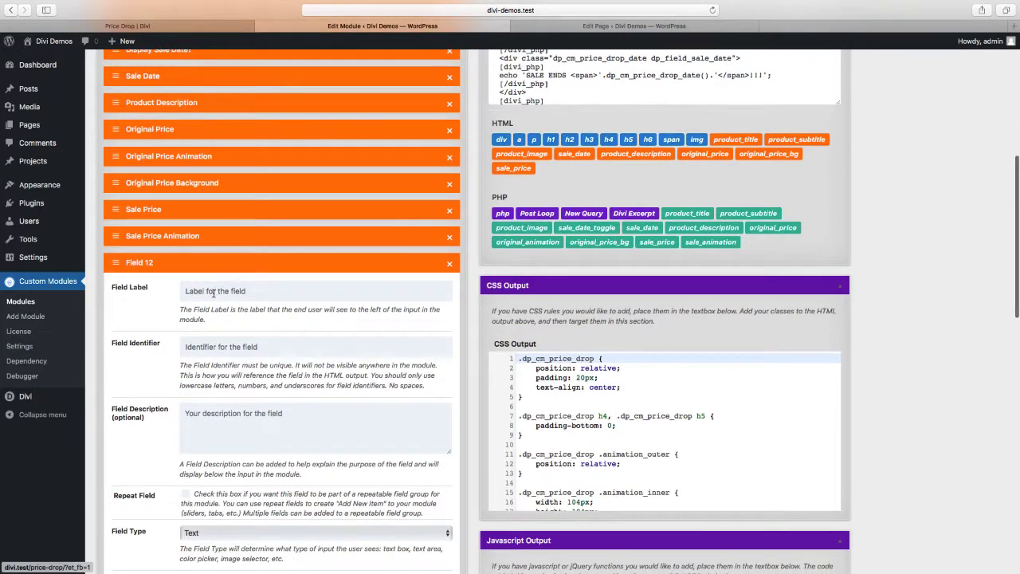
text(Sale Price Background)
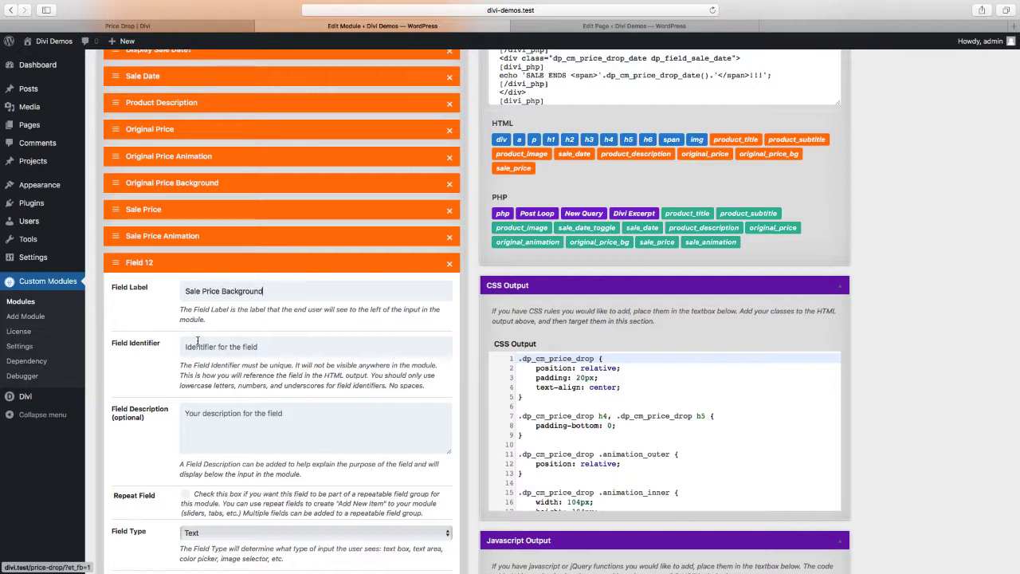
text(sale_price_bg)
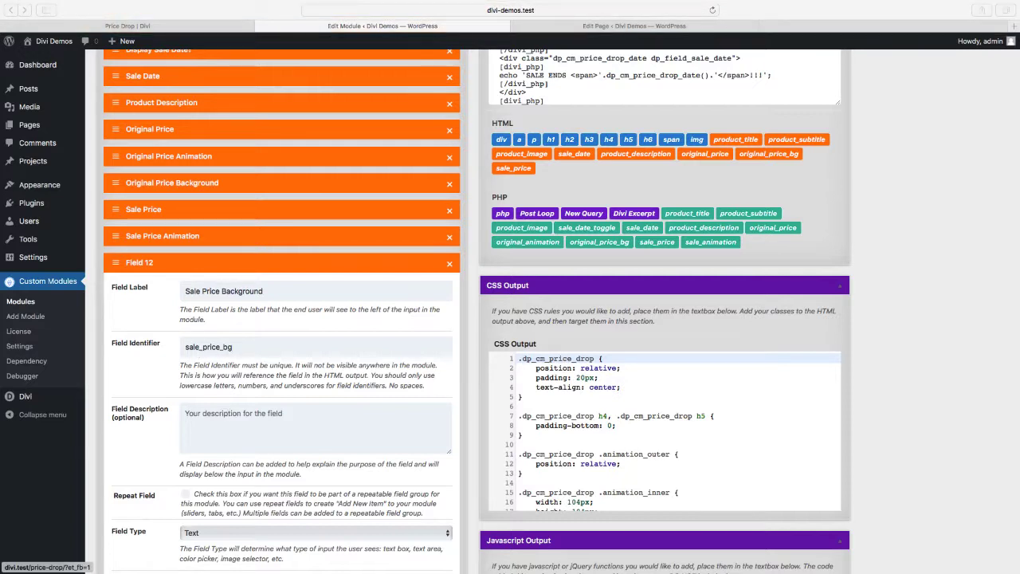
text(Background color for sale price circle.)
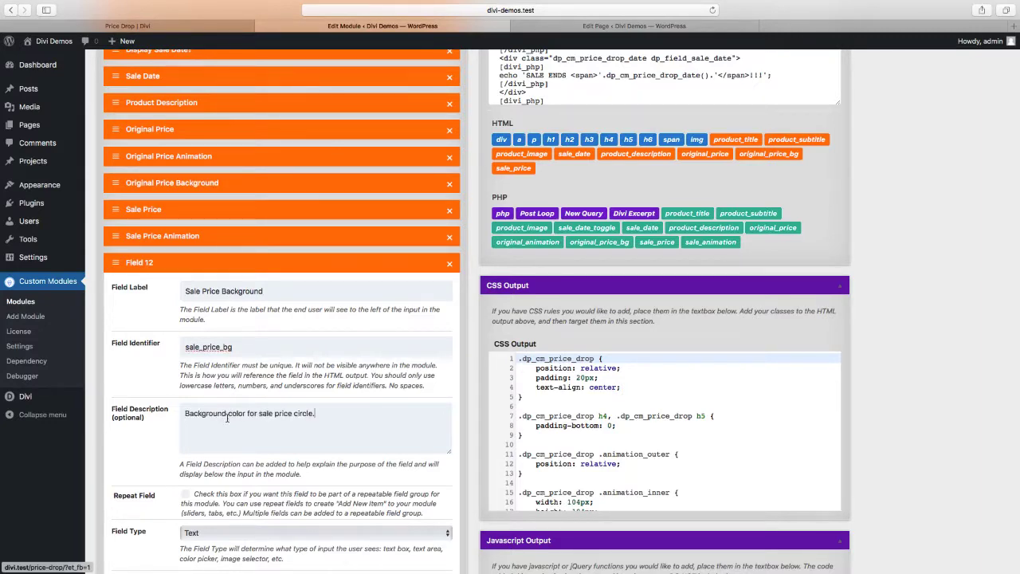
scroll(down, 3)
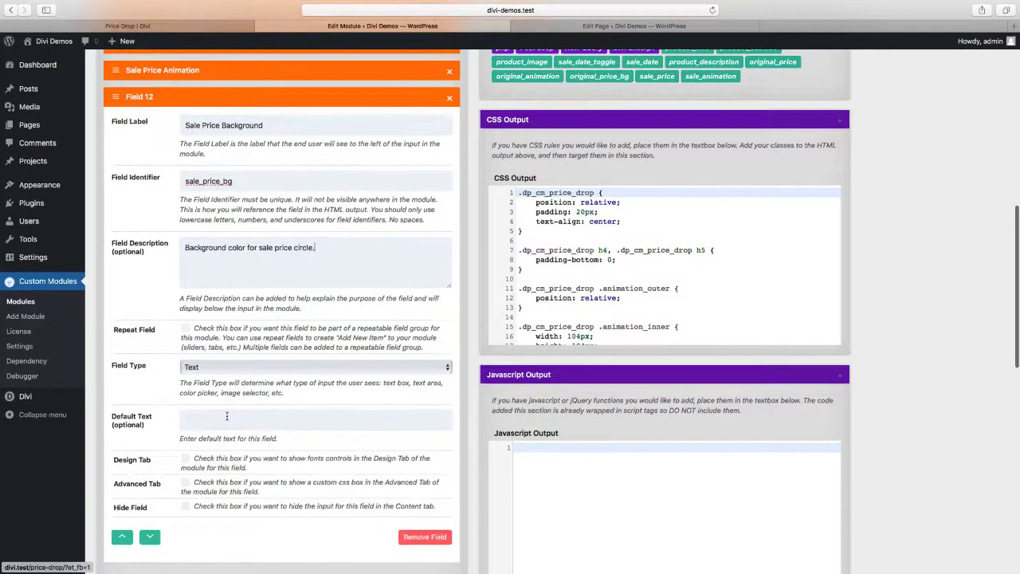
Make Sale Price Background a Color field with a green default and update the module.
click(316, 367)
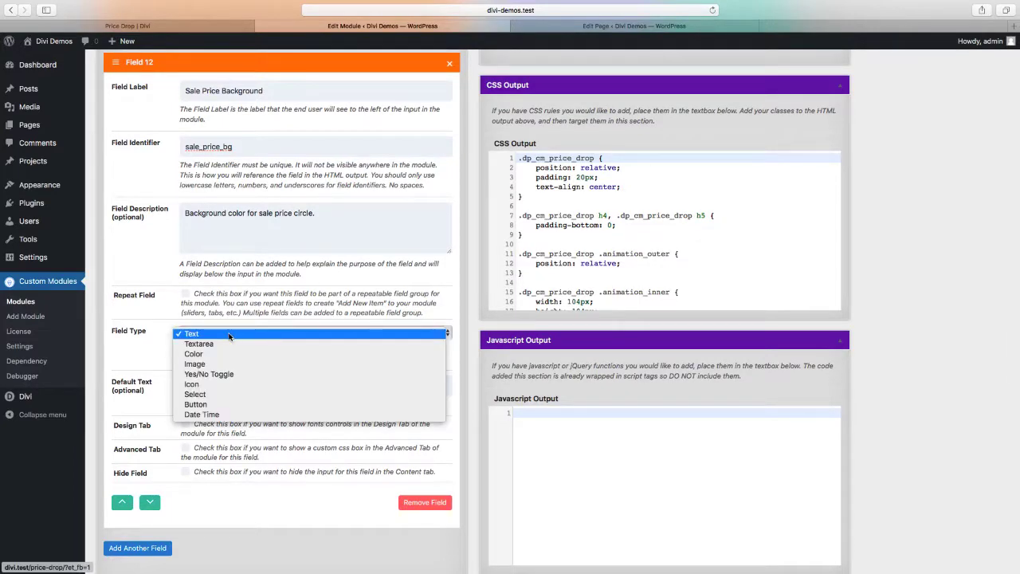
click(194, 354)
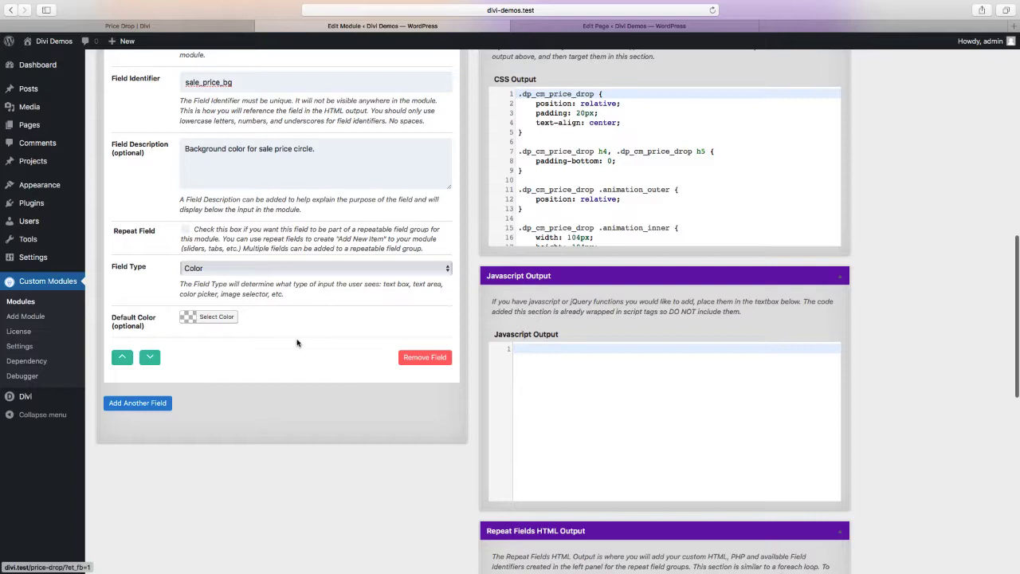
mouse_move(207, 315)
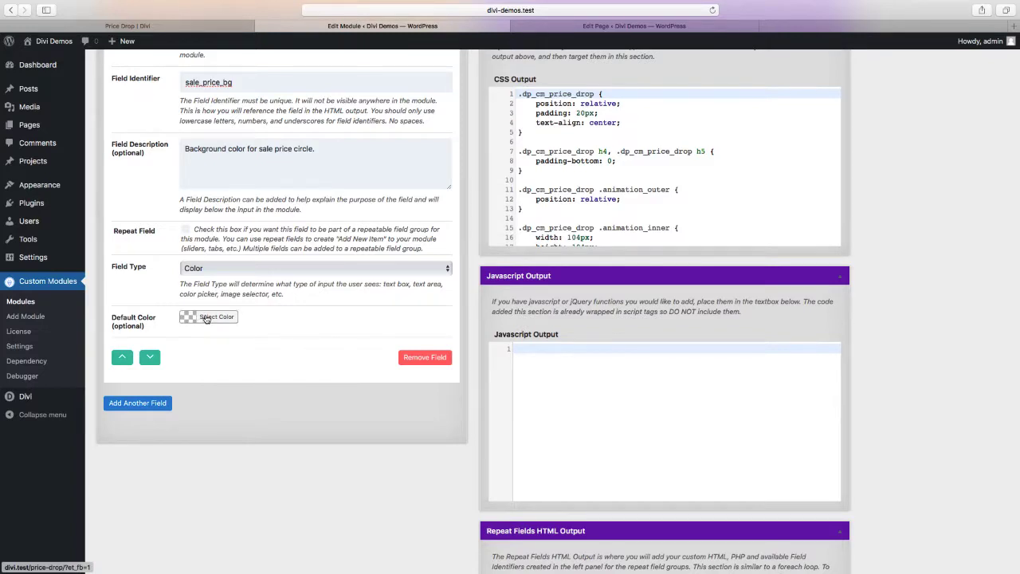
click(217, 315)
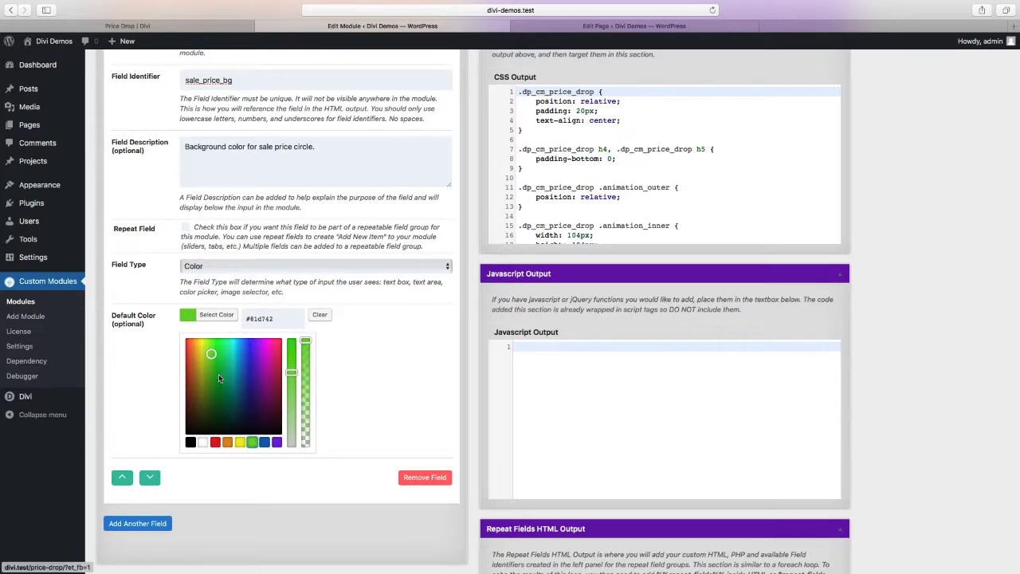
click(214, 383)
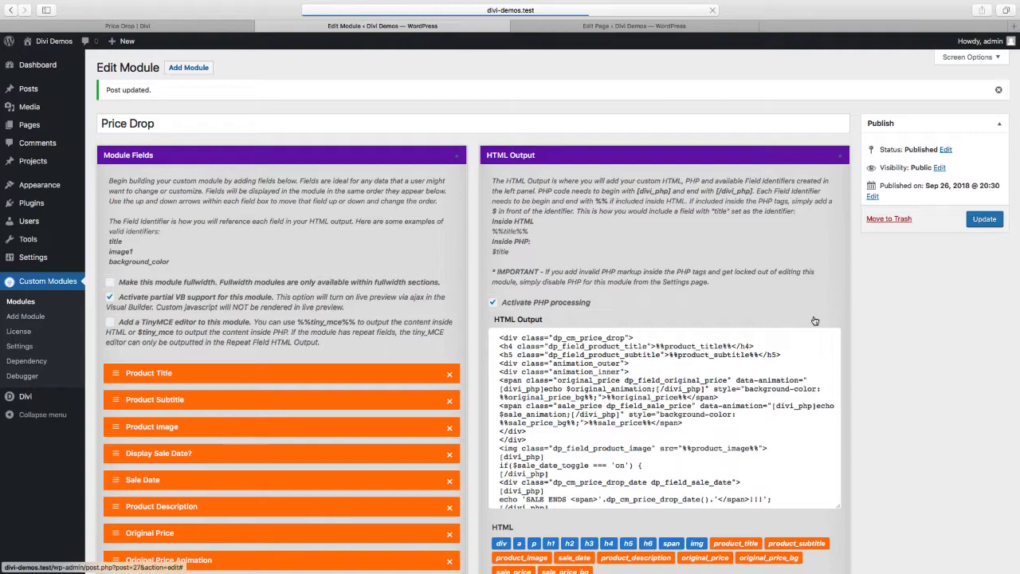
Use the sale_price_bg placeholder in the Price Drop module's HTML output markup.
scroll(down, 3)
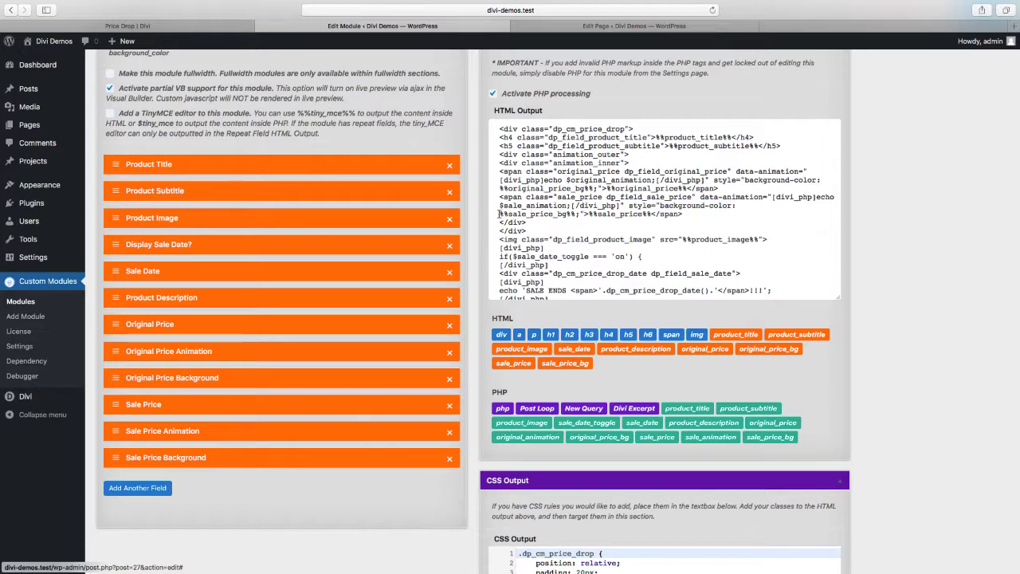
double_click(539, 213)
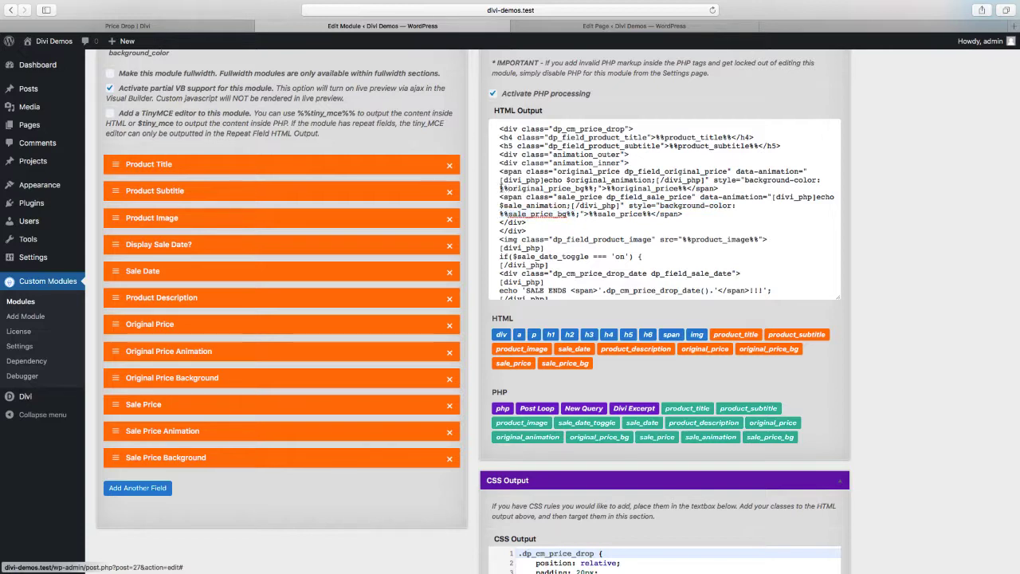
double_click(536, 188)
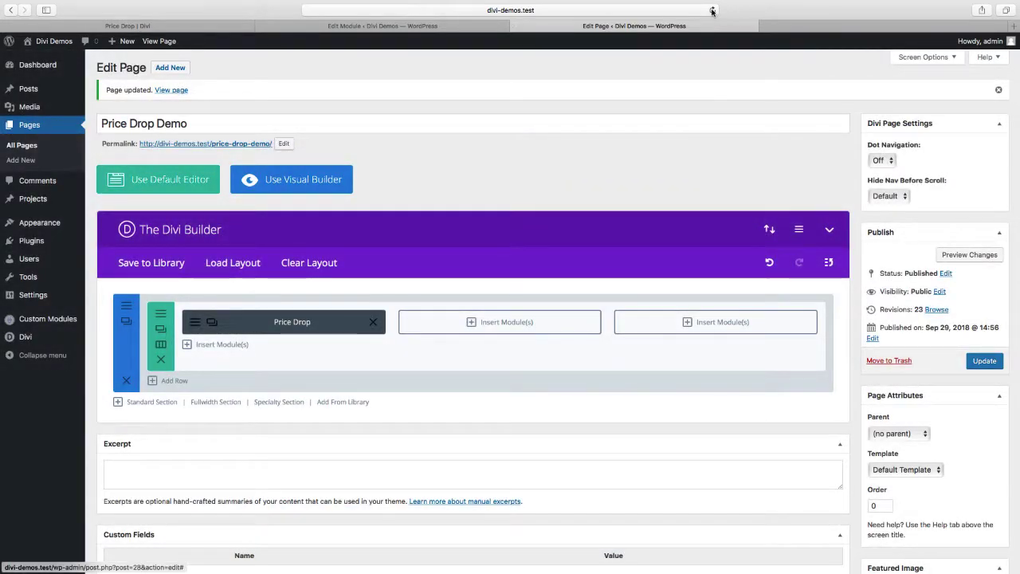
Reload the Price Drop Demo editor and review the module settings down to Sale Price Background.
click(711, 10)
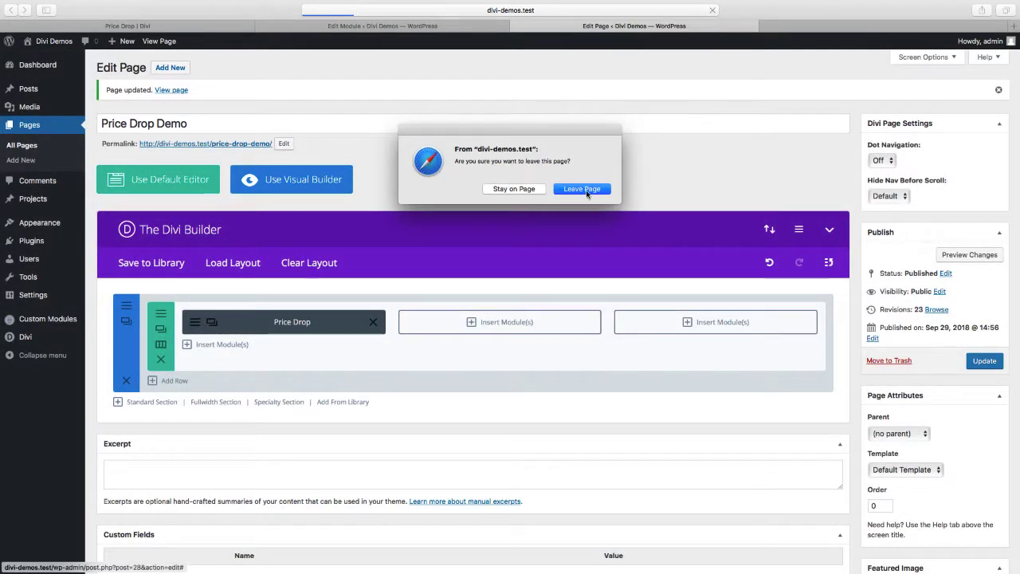
click(582, 188)
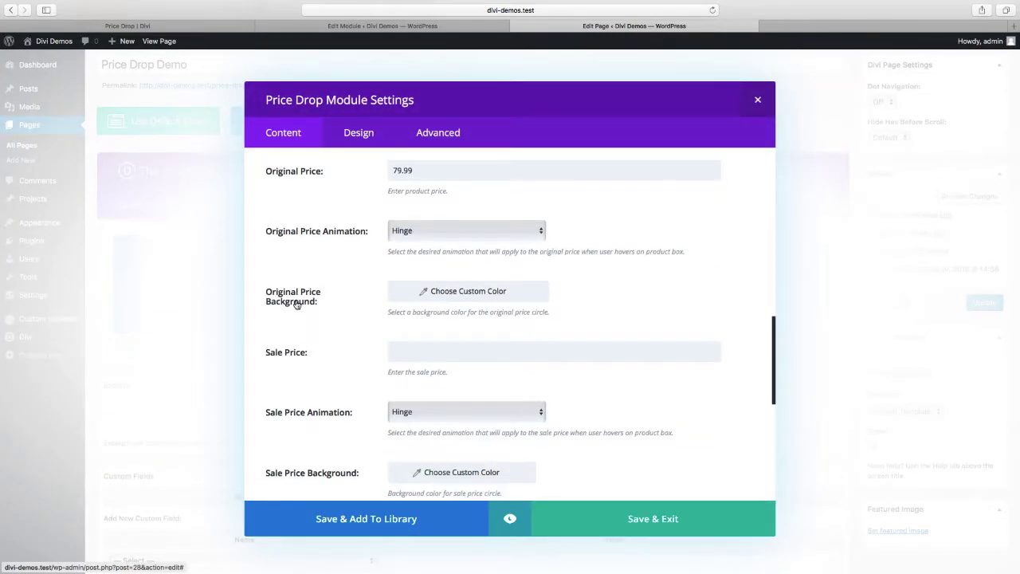
scroll(down, 3)
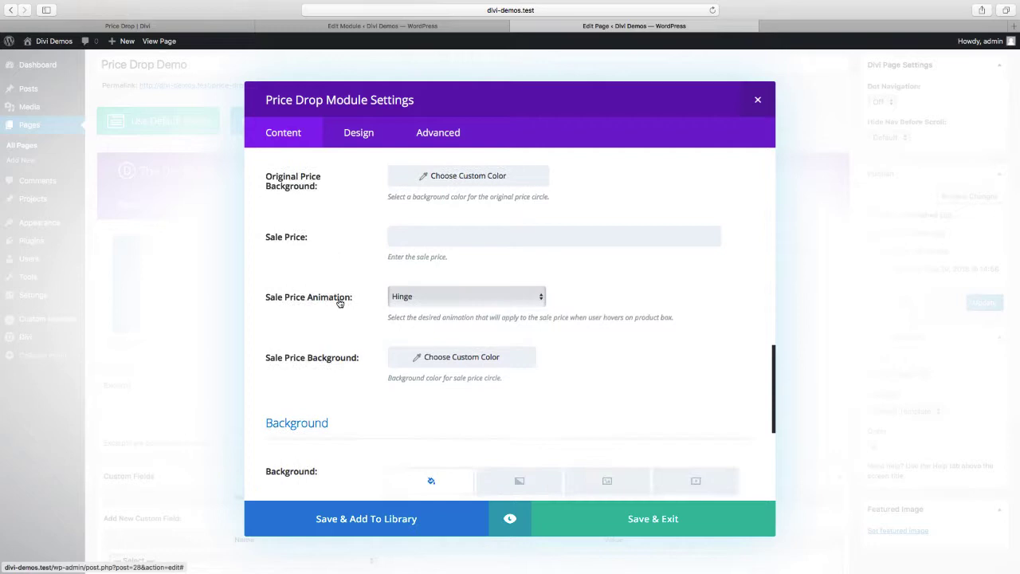
scroll(down, 3)
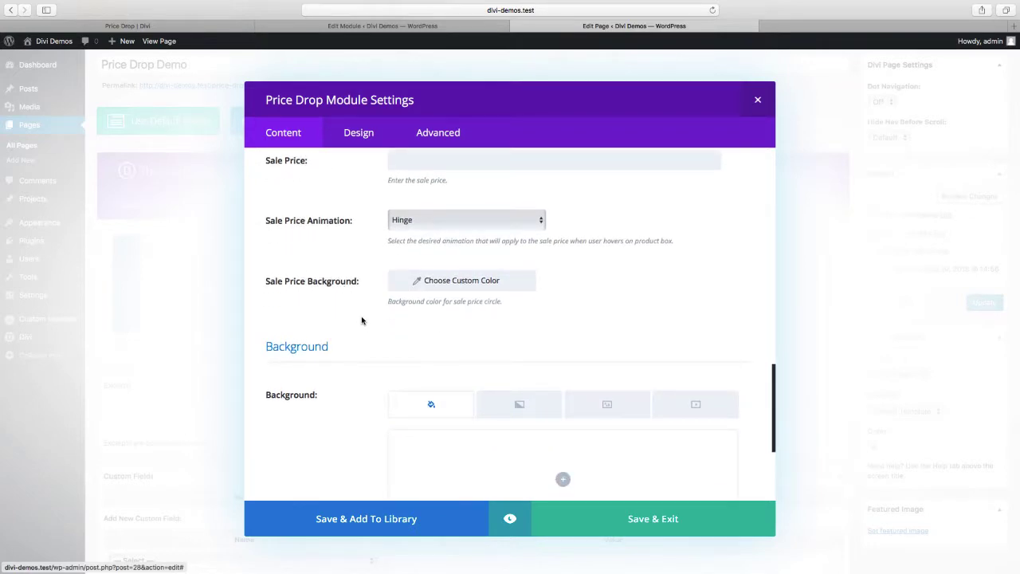
scroll(up, 3)
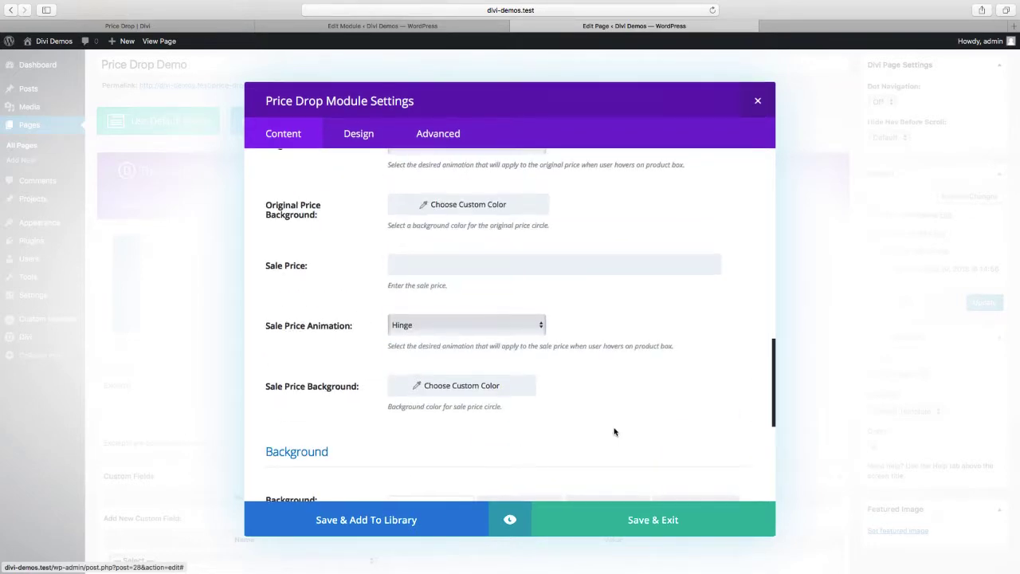
click(653, 519)
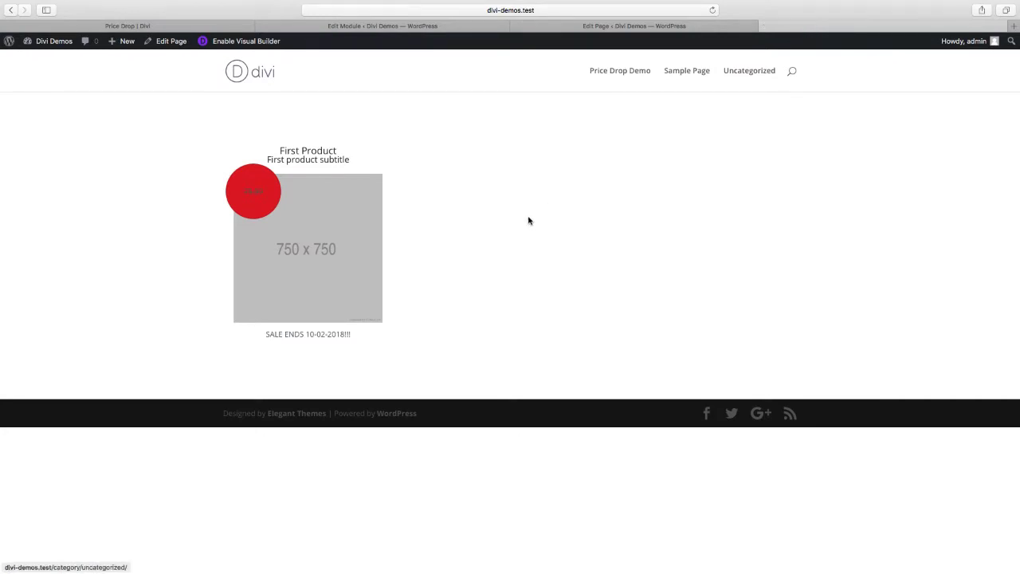
mouse_move(259, 198)
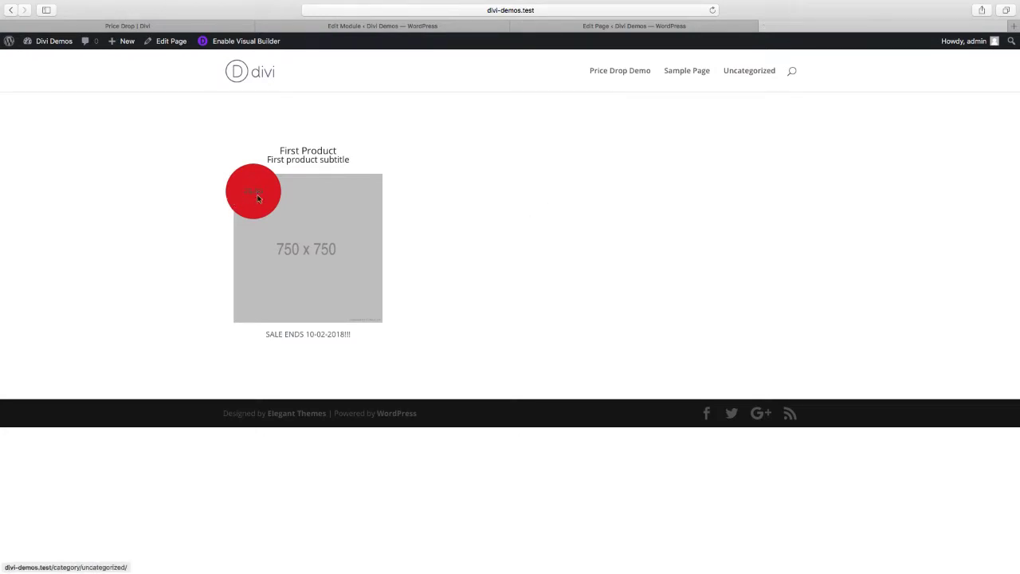
mouse_move(254, 201)
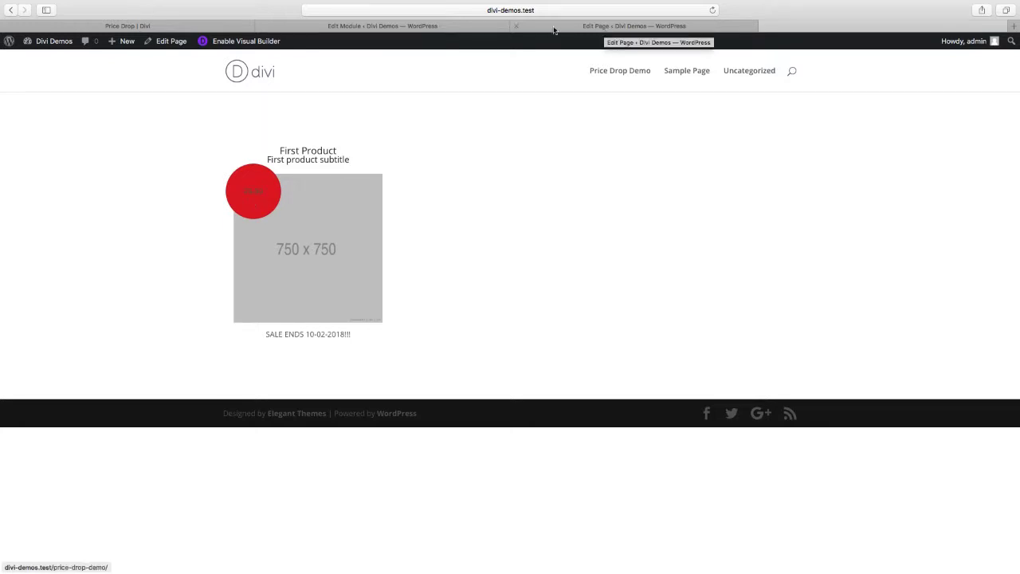
Return from the live First Product preview to the Price Drop module editor.
click(382, 25)
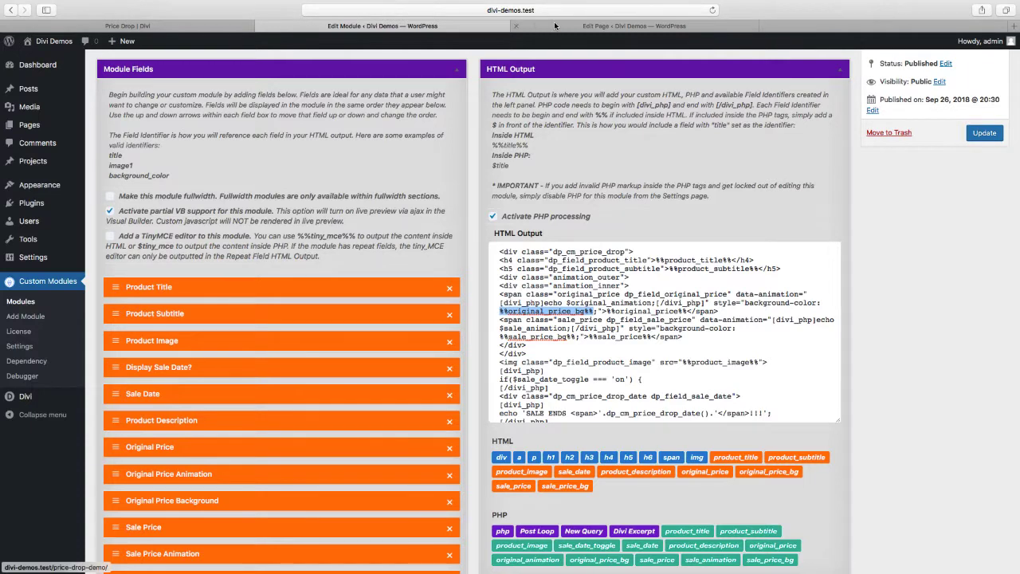
Set the Price Drop module's Original Price Background to orange and save the settings.
click(634, 25)
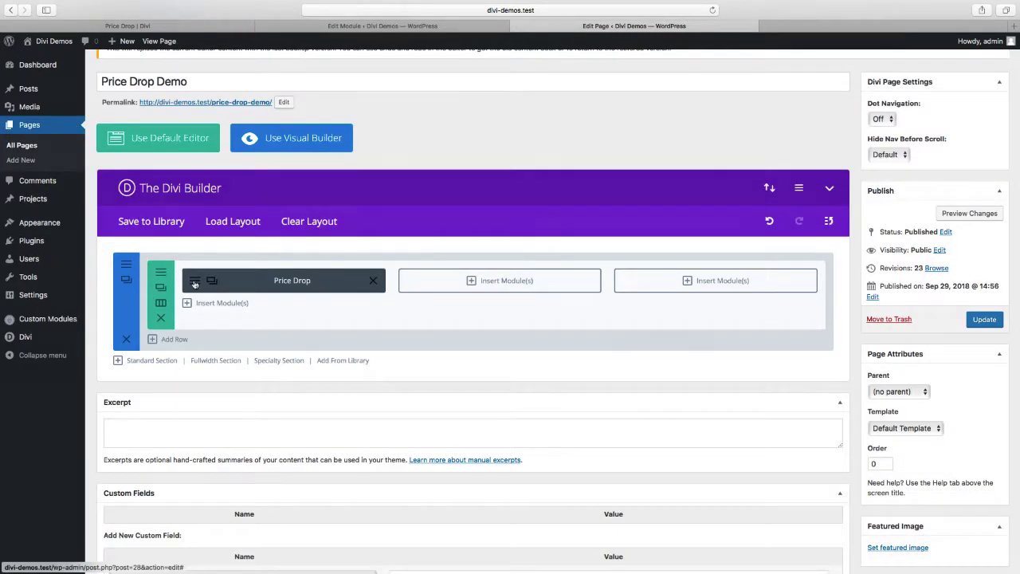
click(194, 280)
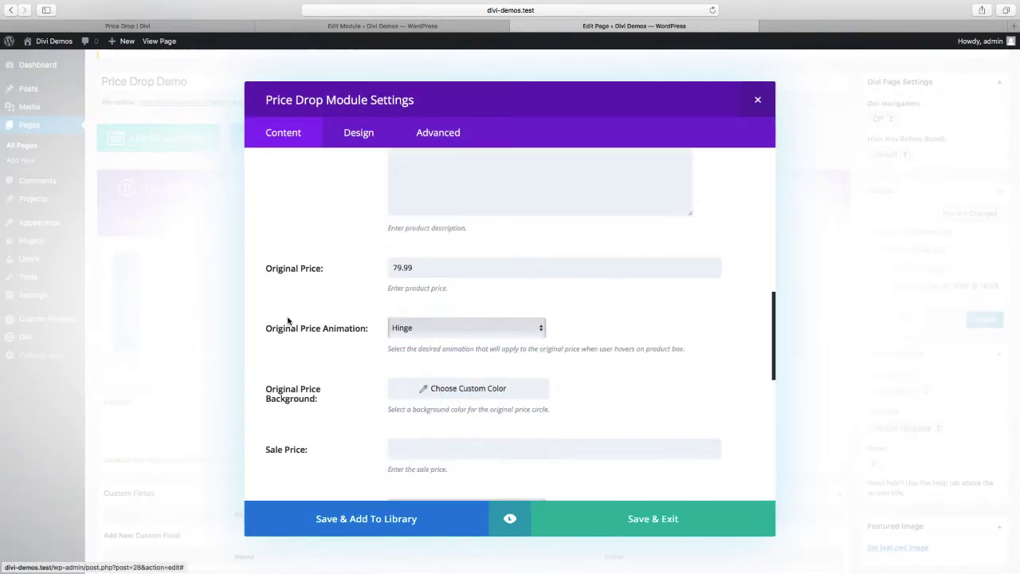
click(468, 389)
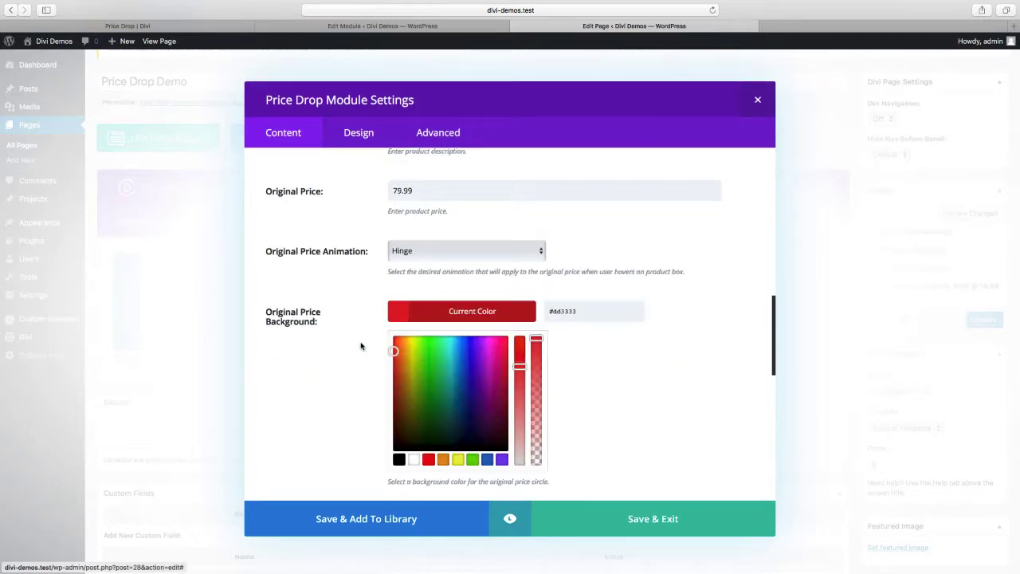
scroll(down, 3)
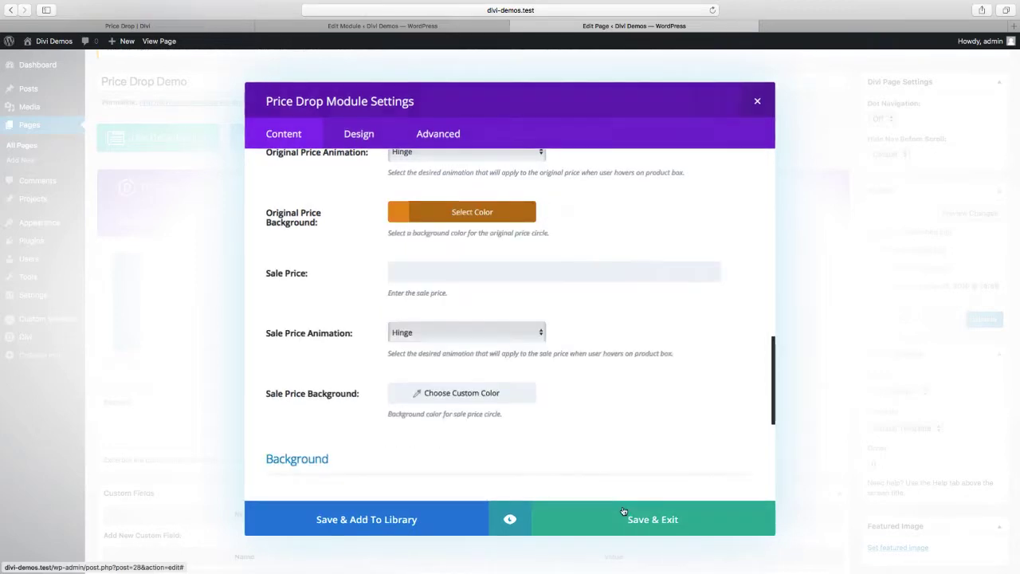
click(652, 519)
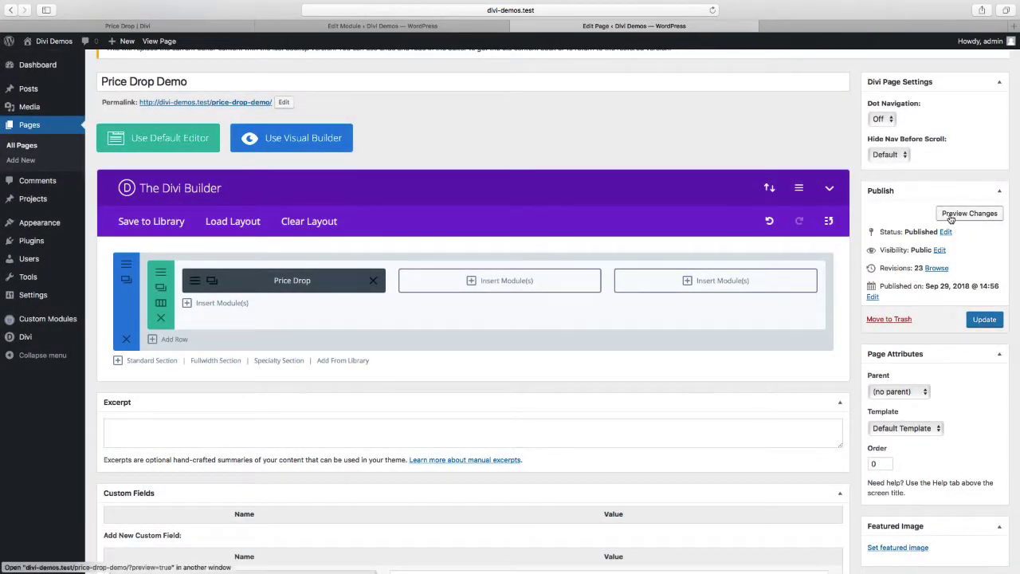
Preview the page showing the orange price circle, then return to the module editor.
click(969, 213)
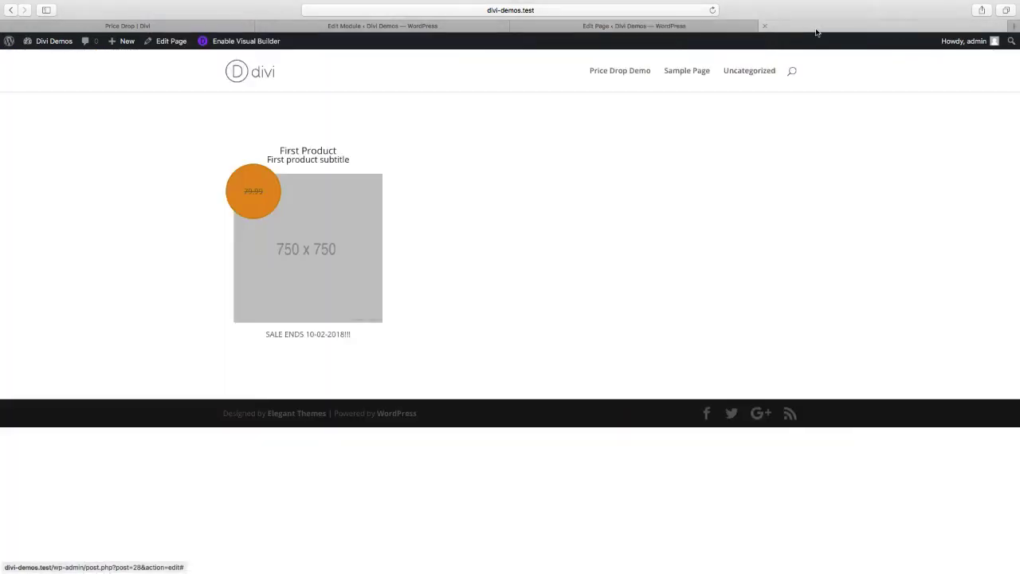
mouse_move(268, 195)
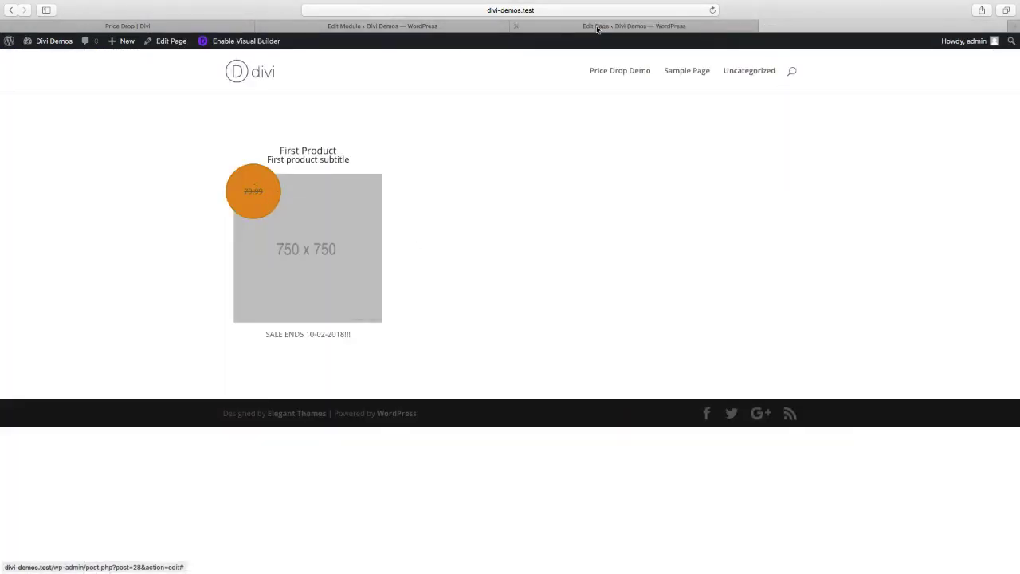
click(634, 26)
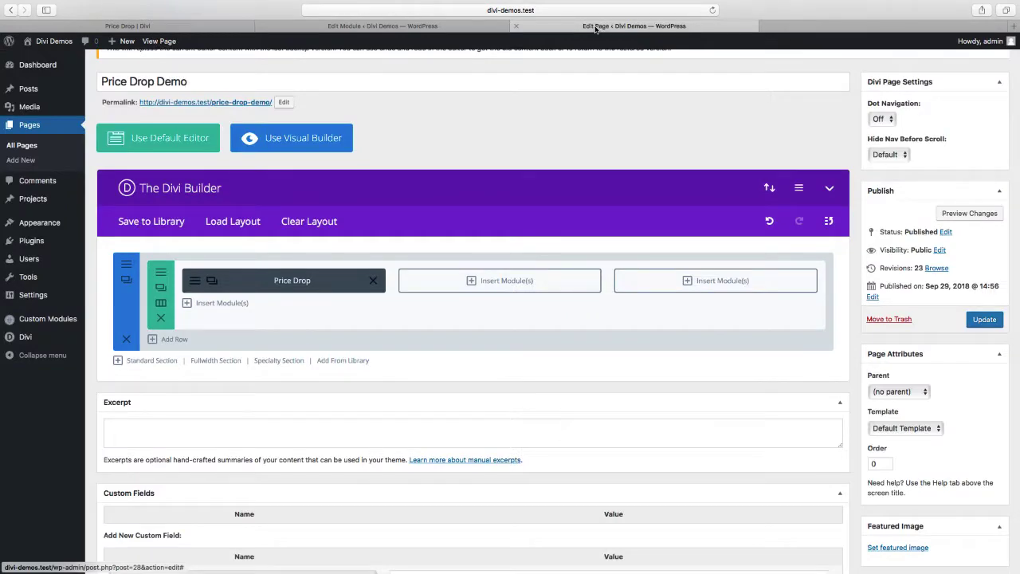
click(382, 26)
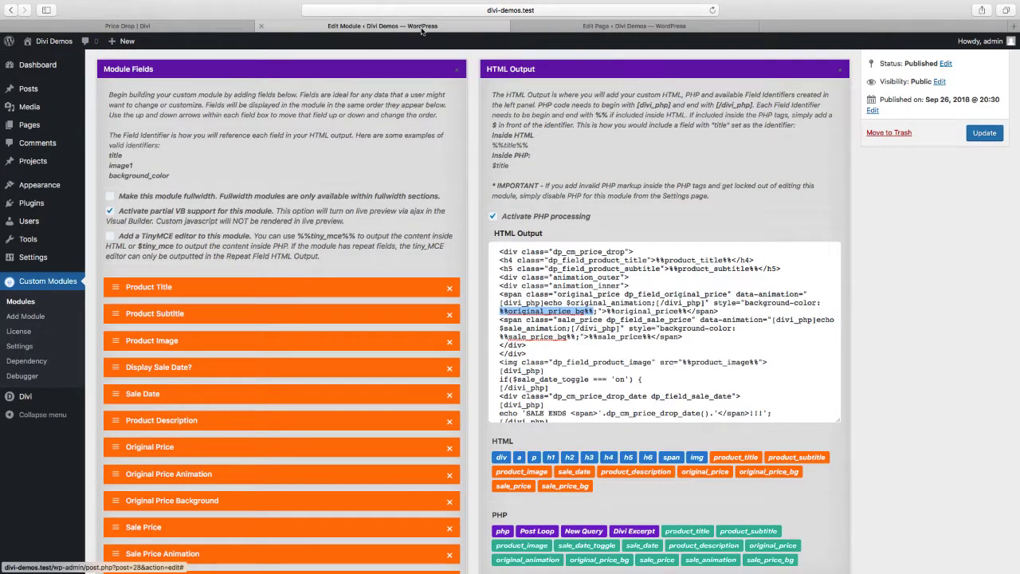
mouse_move(405, 174)
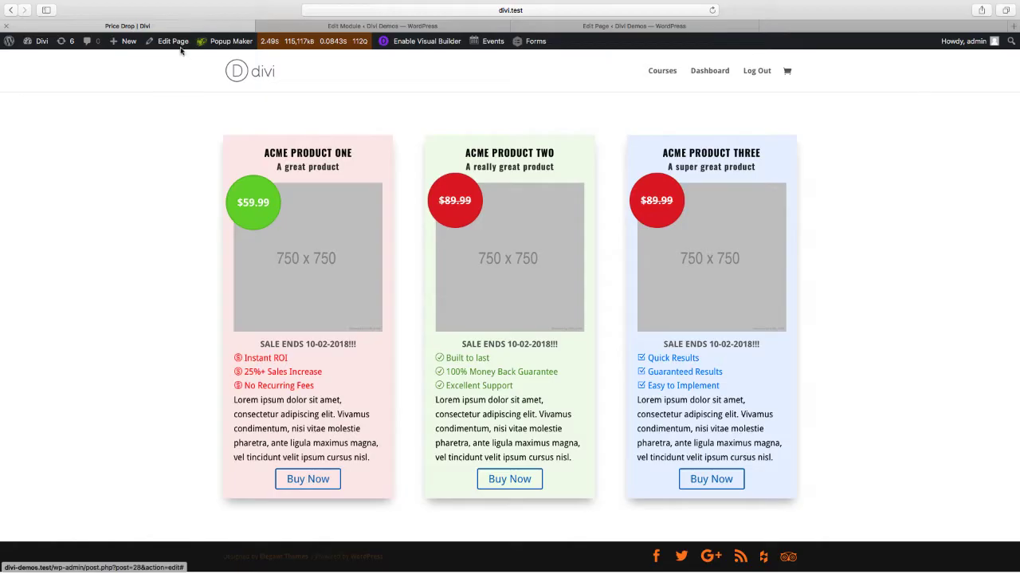
mouse_move(308, 478)
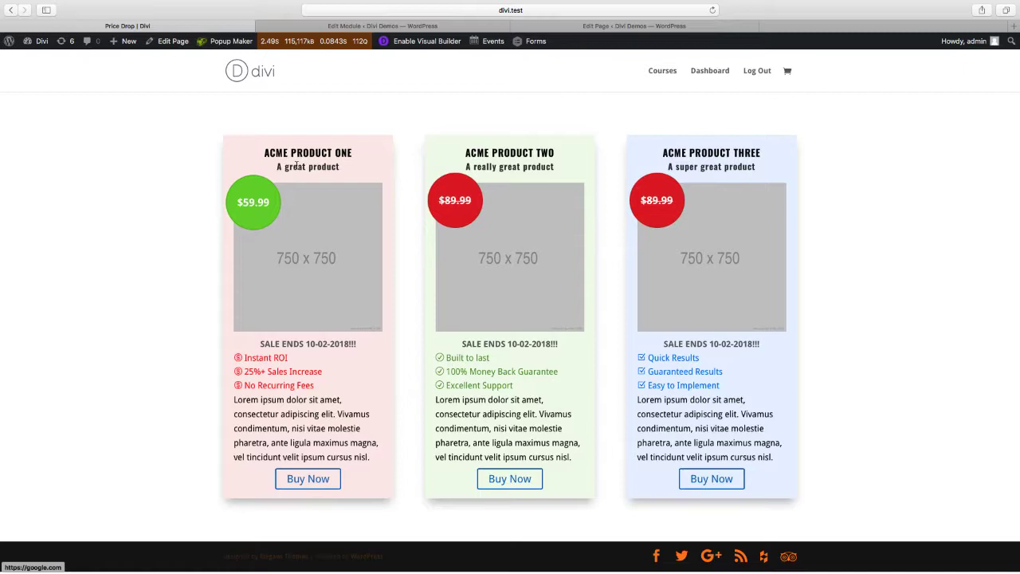
mouse_move(296, 165)
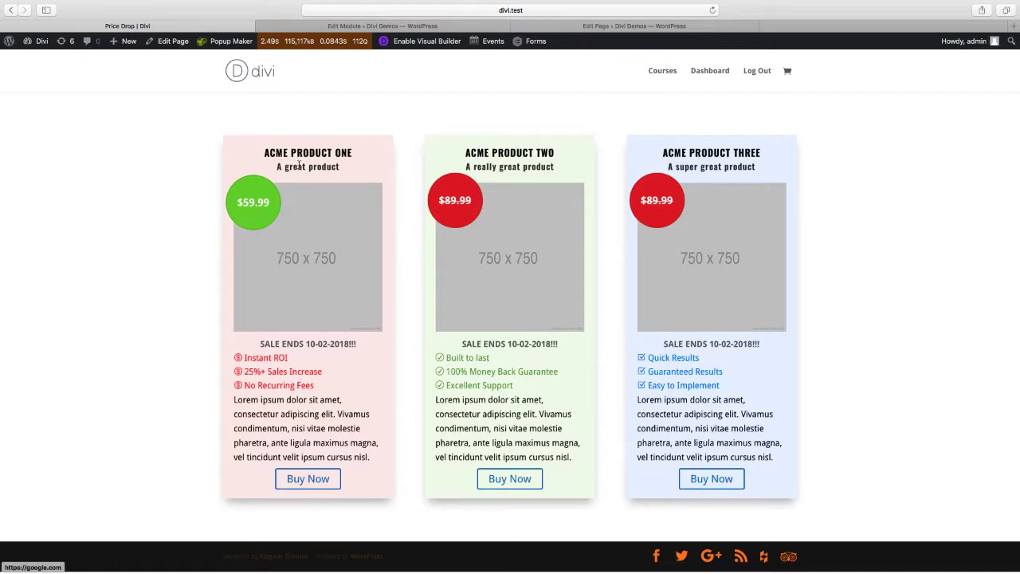